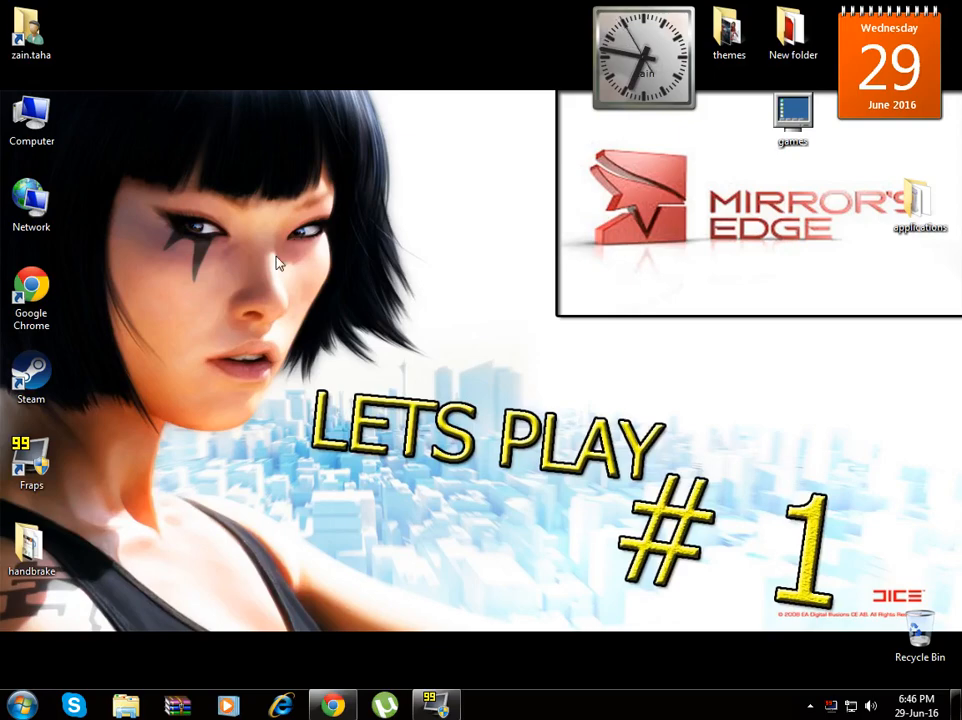
Launch Chrome from the taskbar and land on the YouTube home page.
left_click(332, 706)
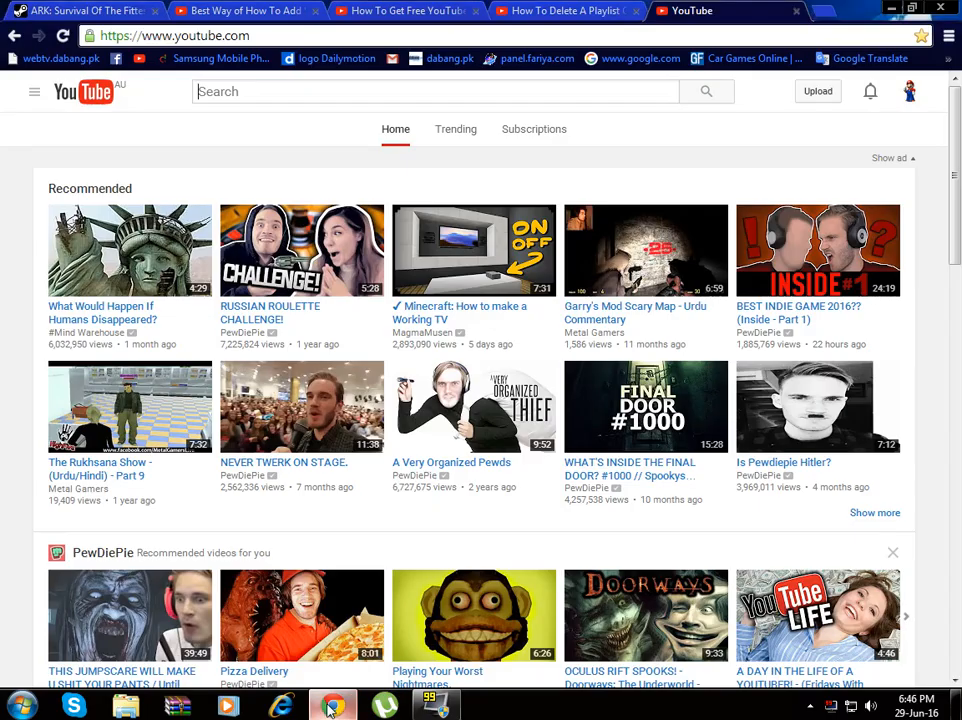
left_click(434, 92)
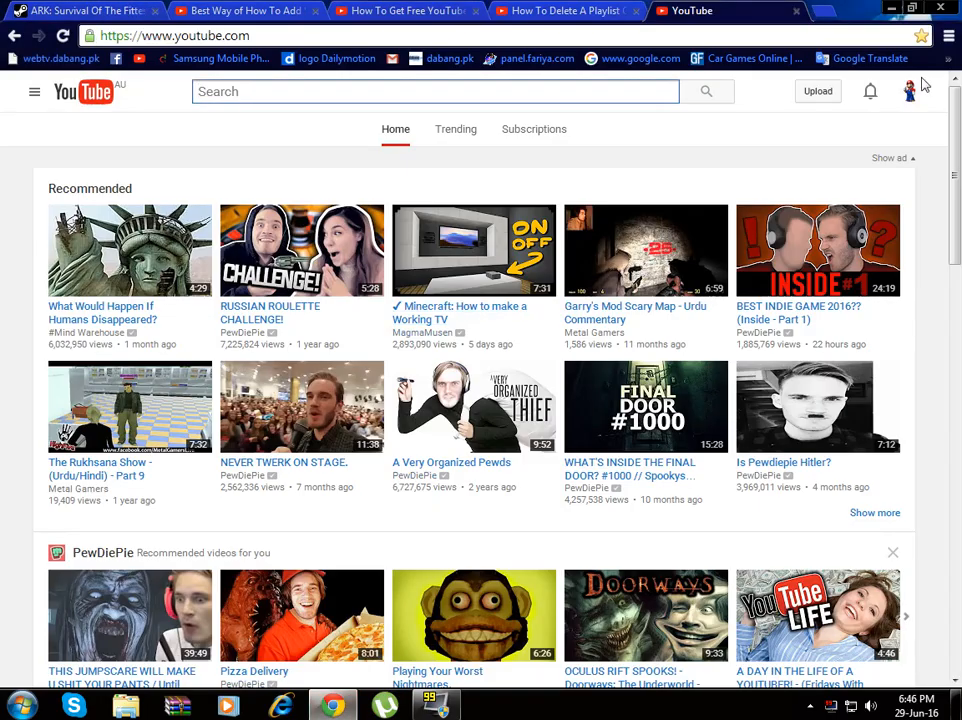
Go to Creator Studio from the account menu and show the Video Manager uploads list.
left_click(908, 92)
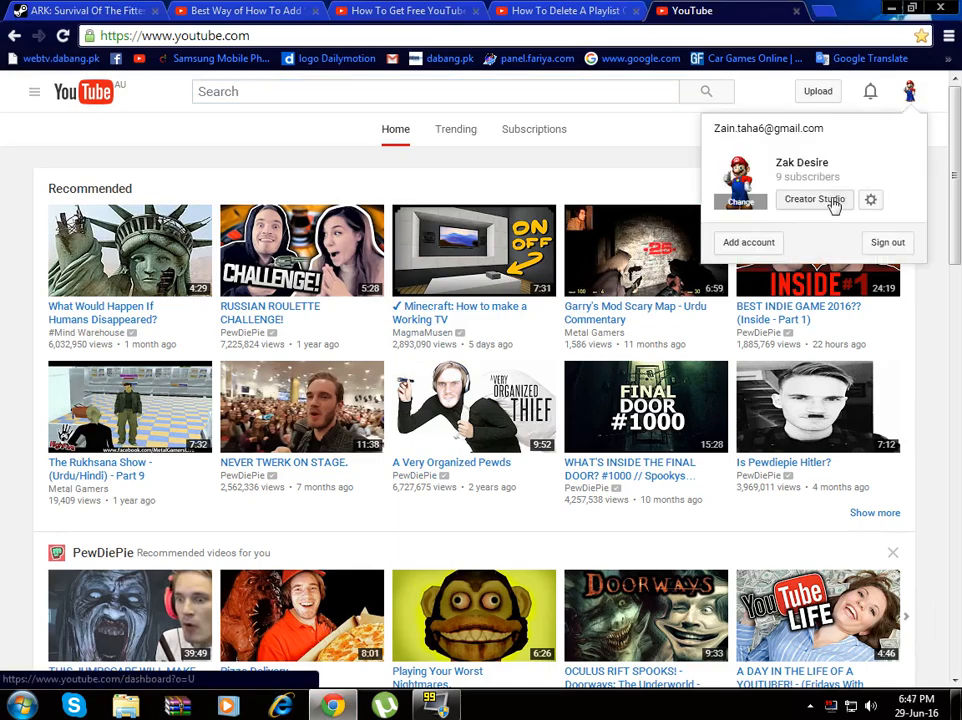
left_click(814, 200)
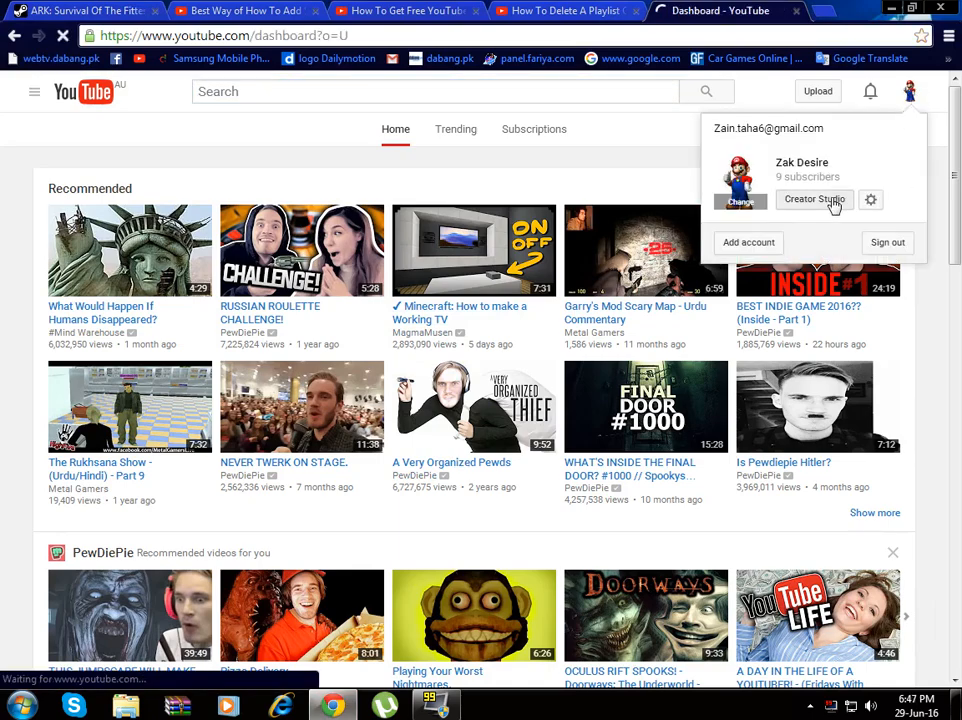
left_click(812, 200)
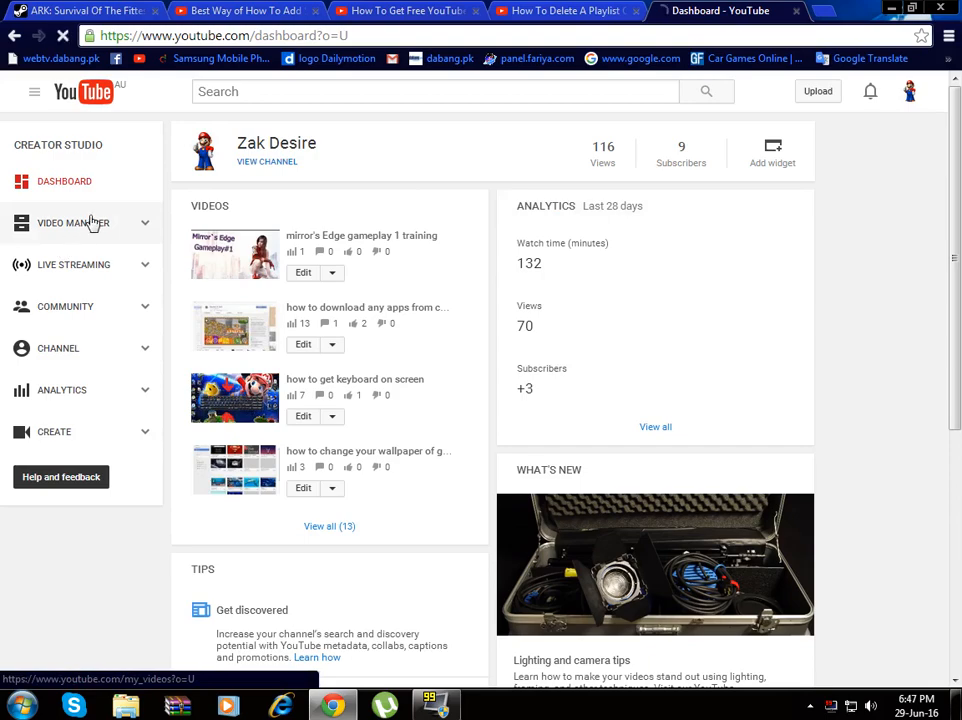
left_click(72, 222)
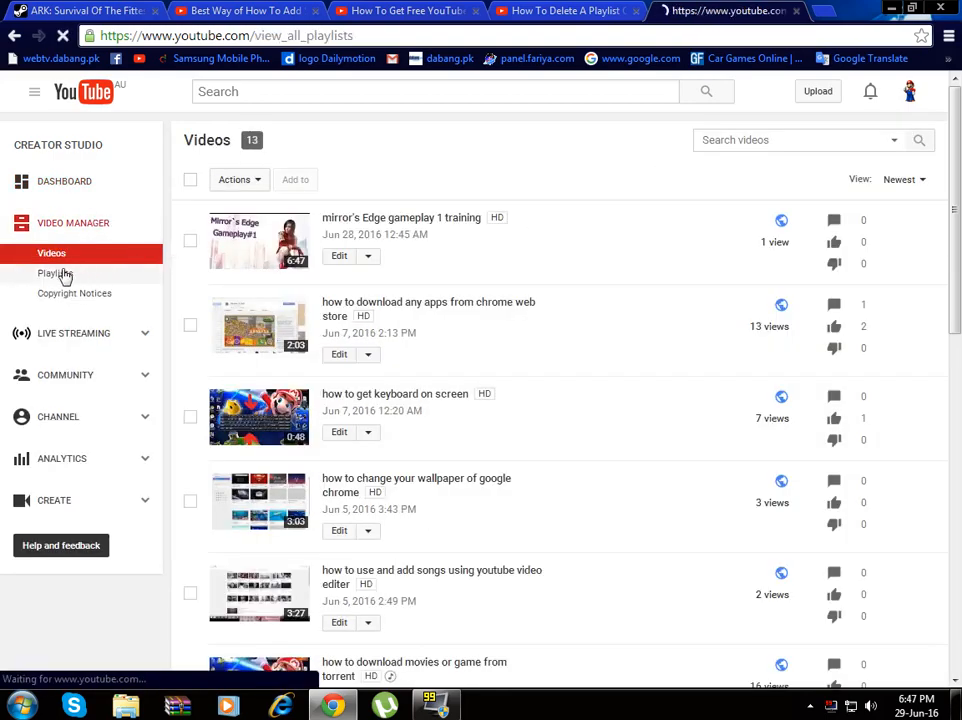
Show the channel's playlists and enter the empty 90000subcribers playlist page.
left_click(52, 272)
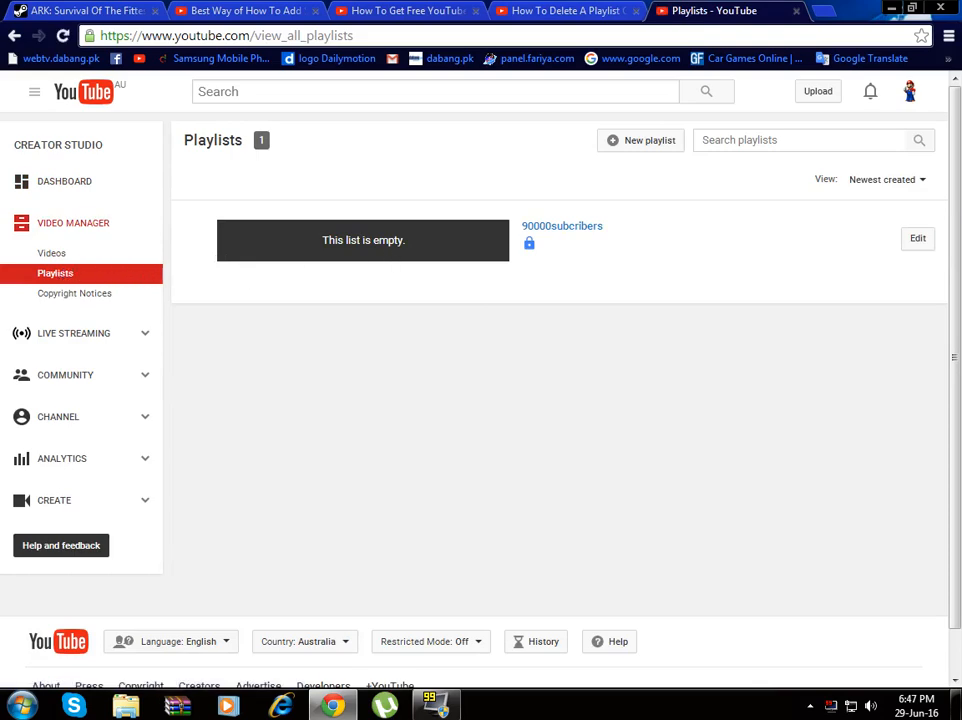
mouse_move(562, 226)
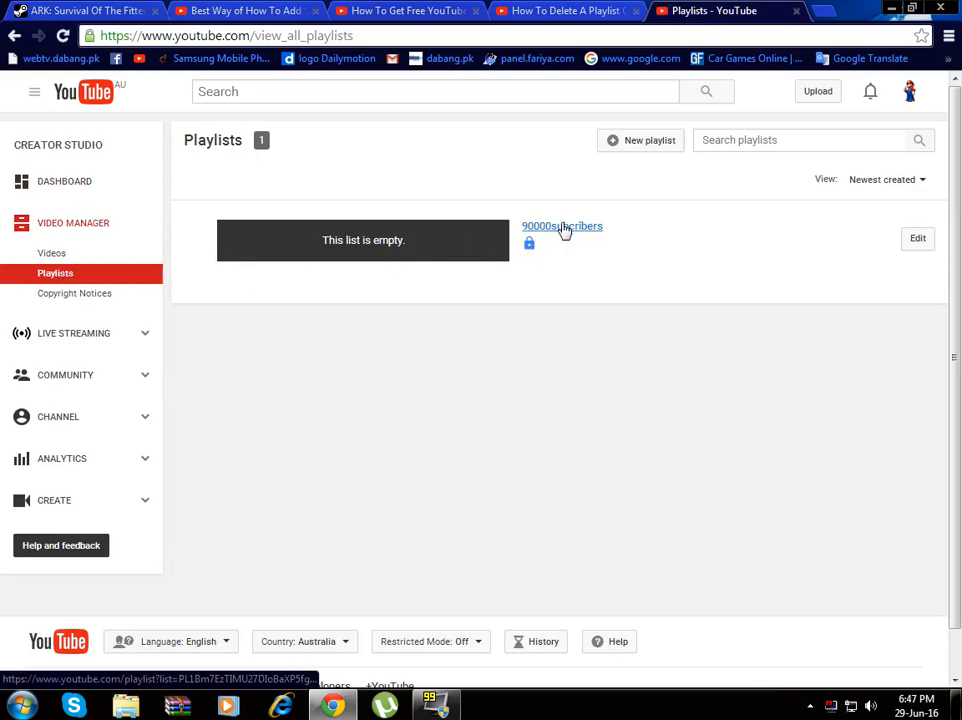
left_click(562, 224)
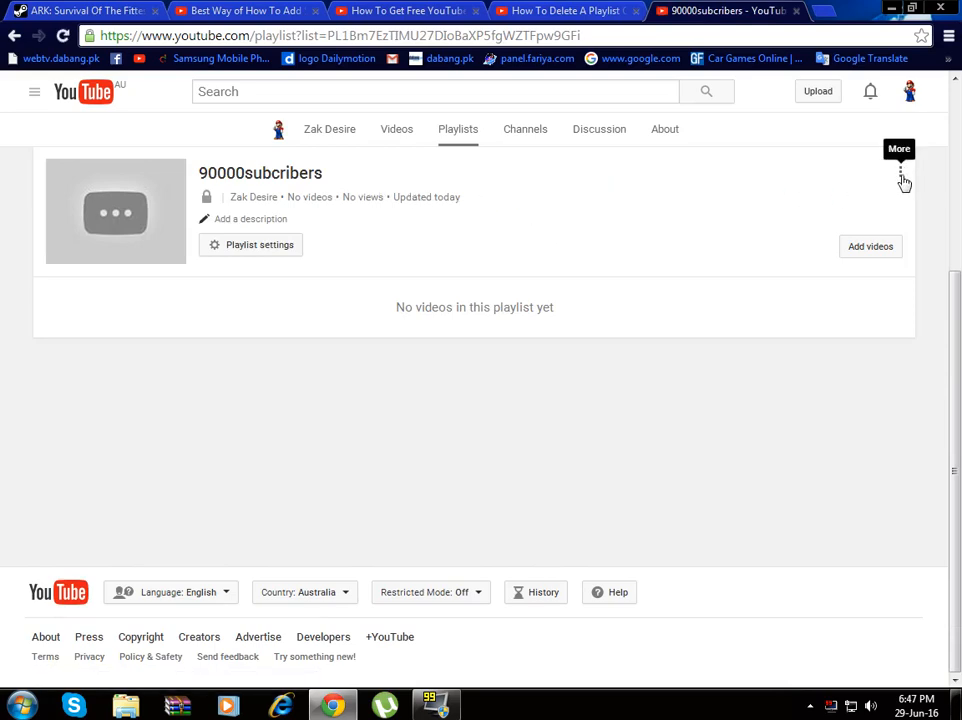
Delete the 90000subcribers playlist via More > Delete playlist and confirm 'Yes, delete it'.
left_click(900, 172)
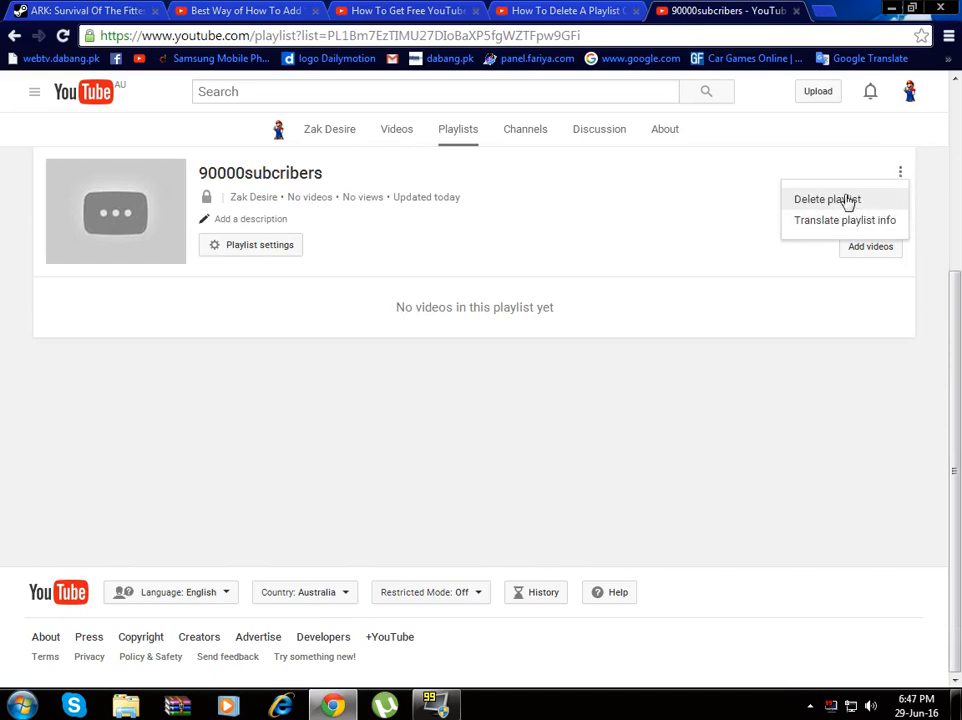
left_click(828, 200)
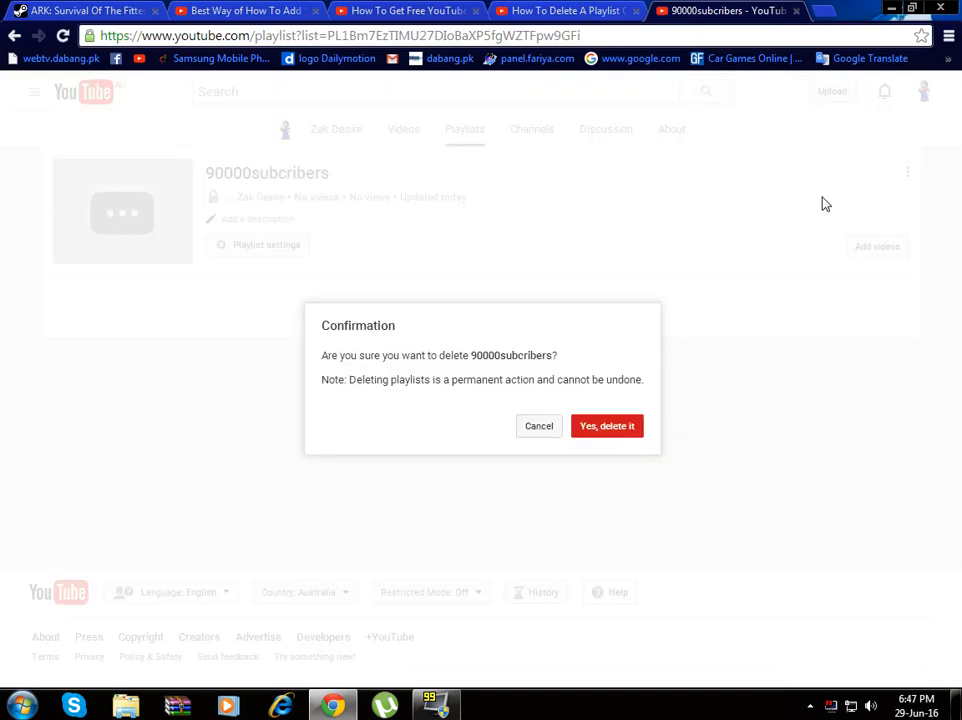
left_click(608, 424)
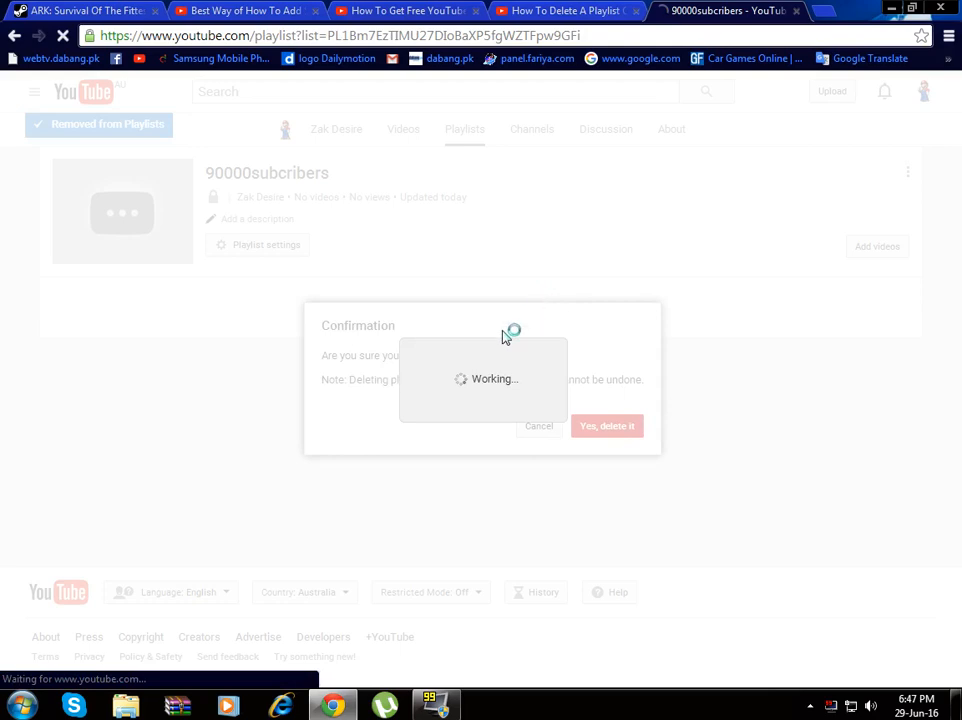
left_click(608, 426)
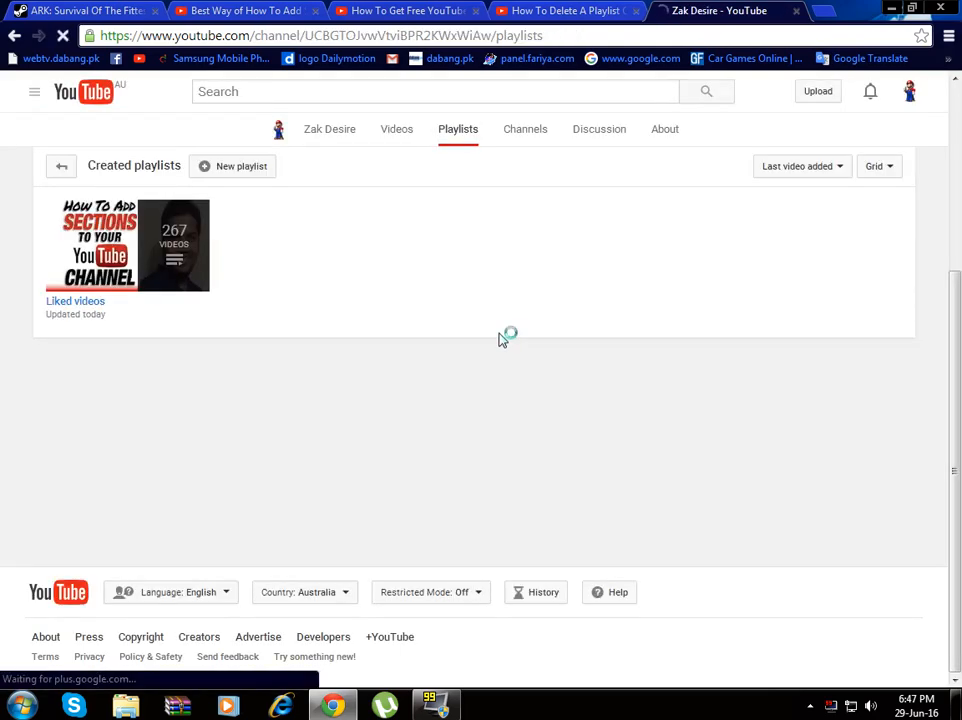